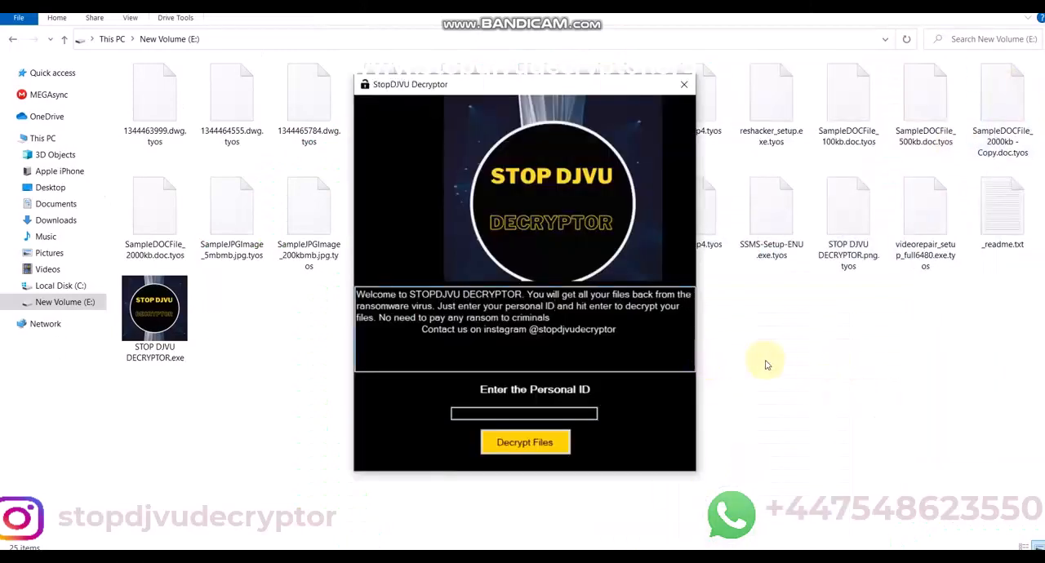
{"action": "mouse_move", "coordinate": [587, 387]}
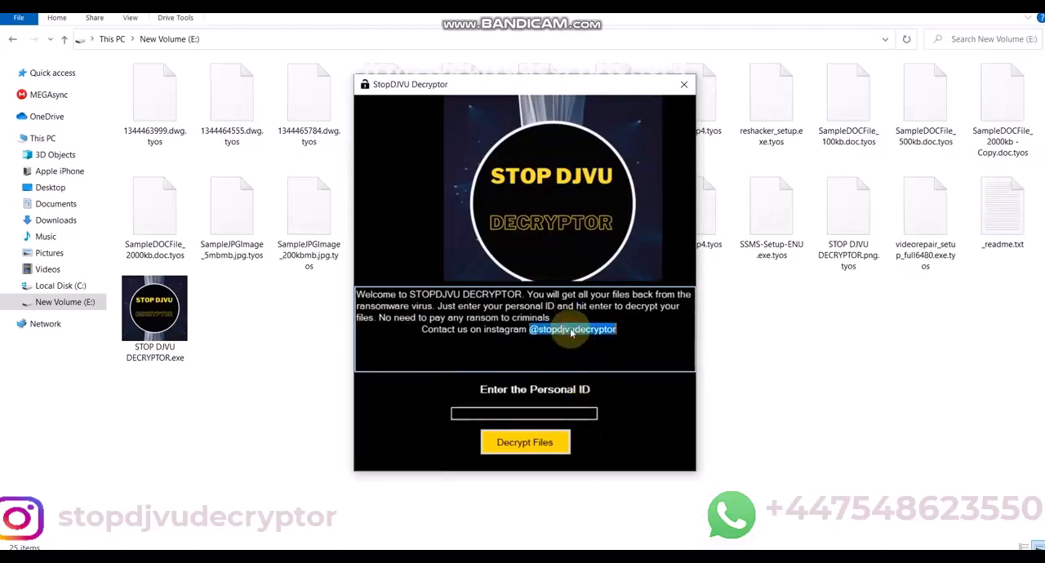
Close the STOP DJVU Decryptor window to return to the encrypted .tyos files
{"action": "left_click", "coordinate": [684, 84]}
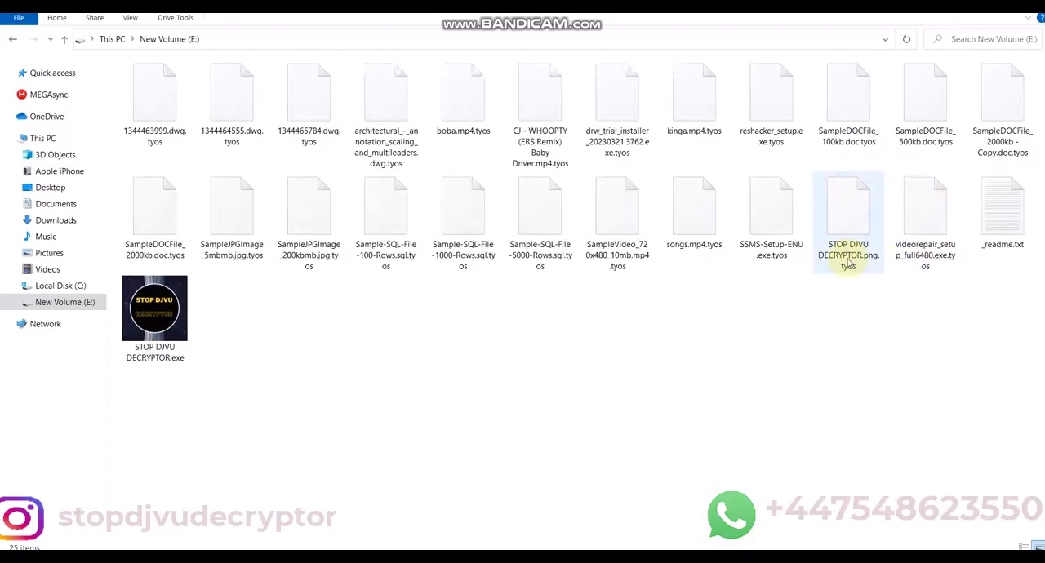
{"action": "left_click", "coordinate": [847, 208]}
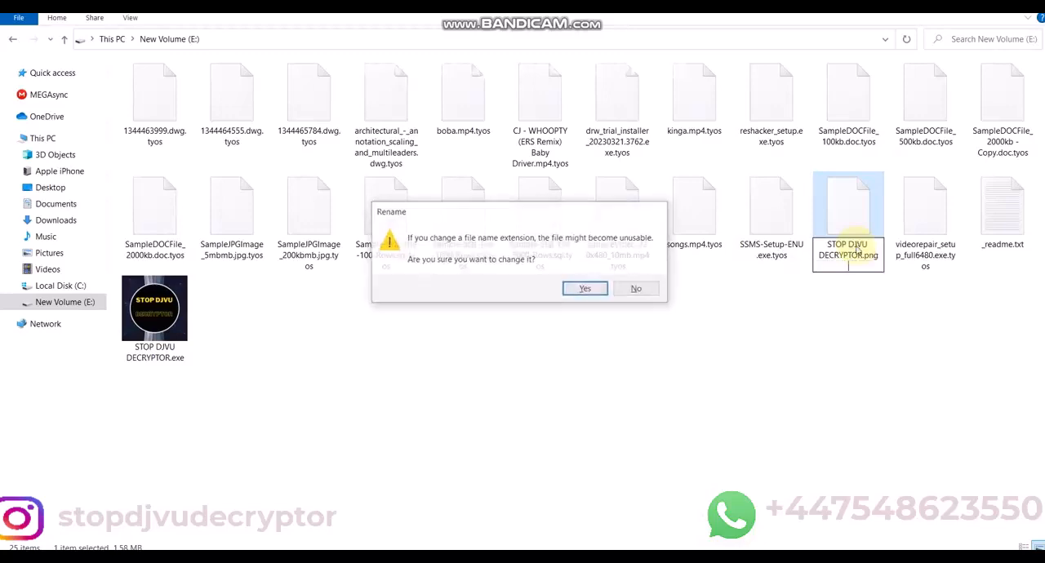
{"action": "left_click", "coordinate": [584, 288]}
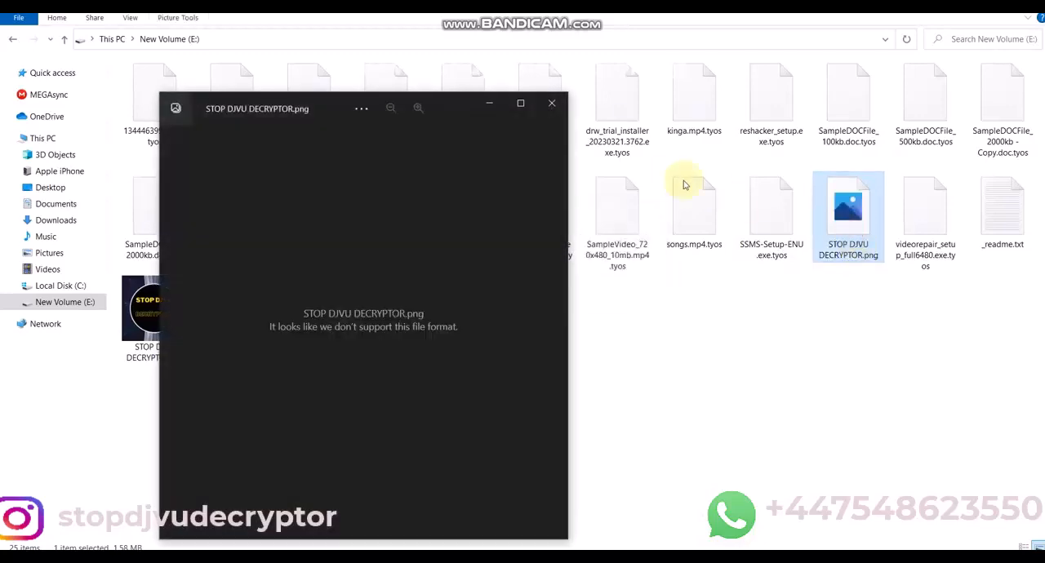
{"action": "left_click", "coordinate": [551, 103]}
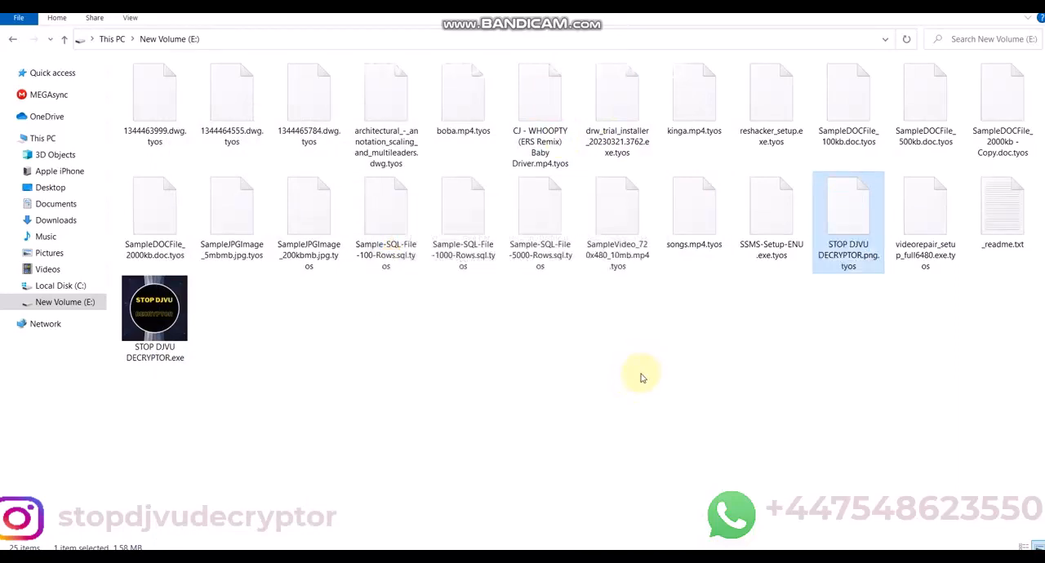
{"action": "mouse_move", "coordinate": [550, 478]}
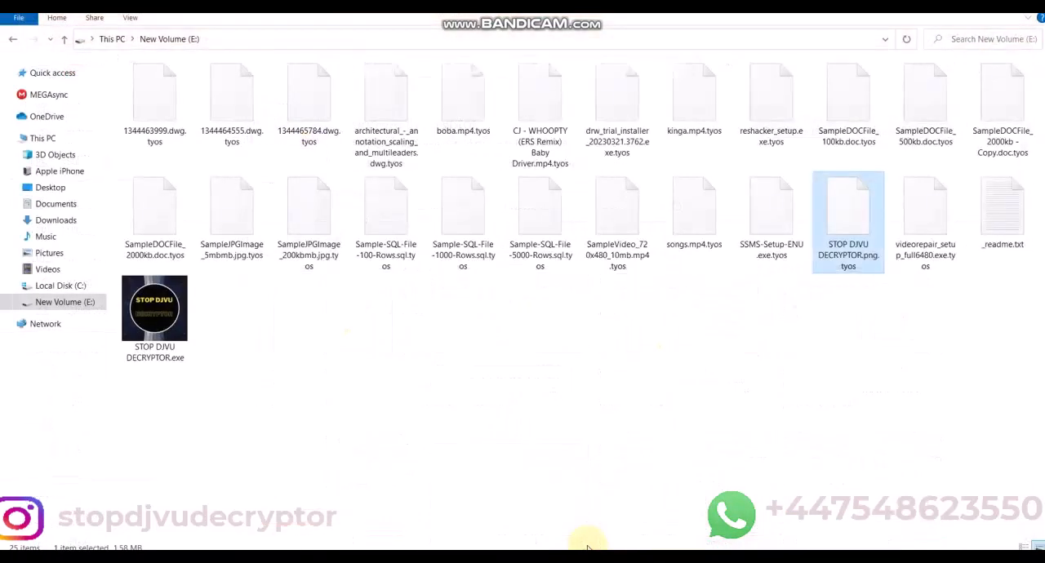
{"action": "mouse_move", "coordinate": [656, 415]}
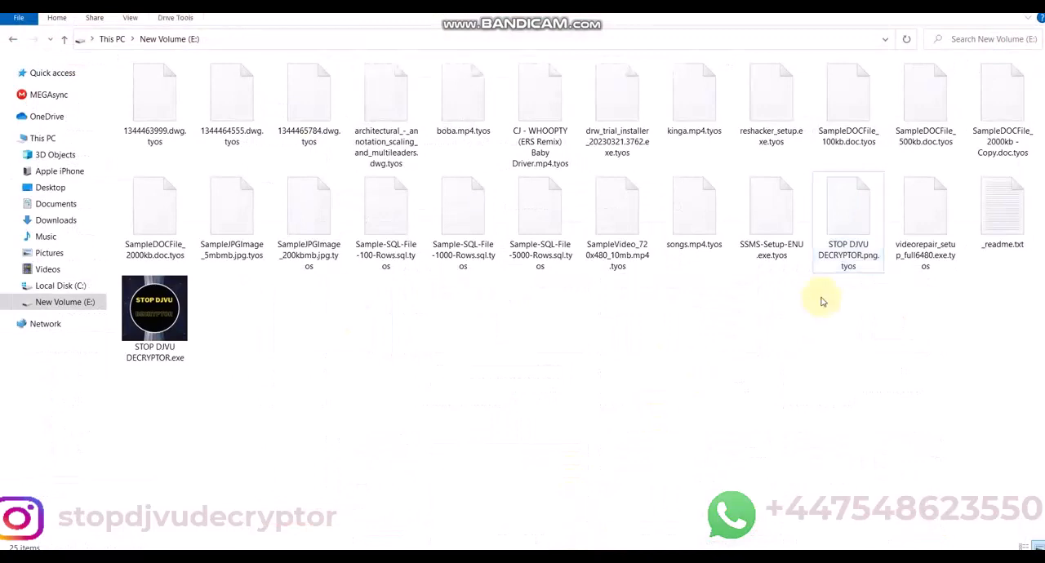
{"action": "left_click", "coordinate": [771, 208]}
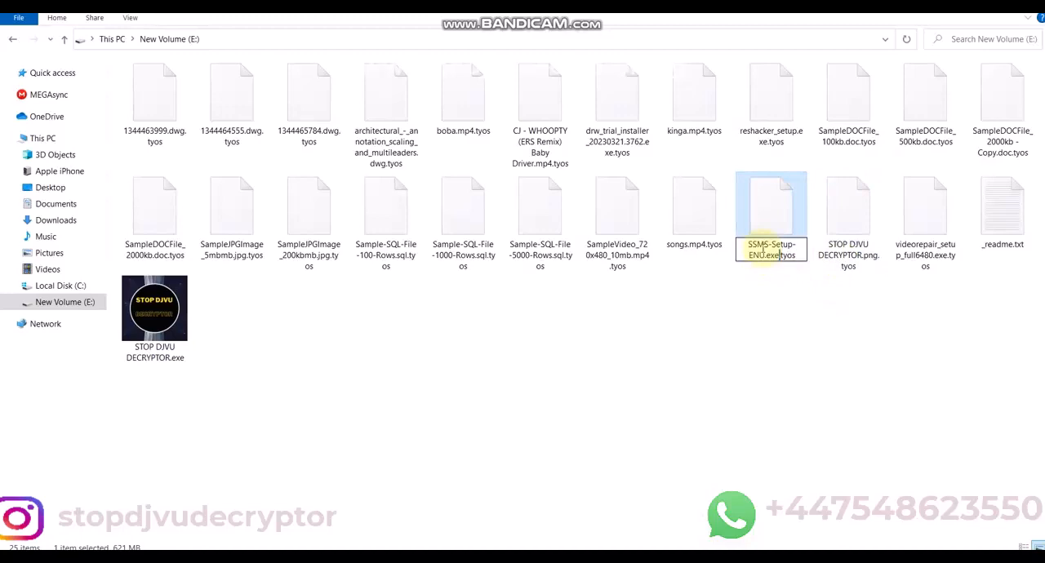
{"action": "left_click", "coordinate": [771, 209]}
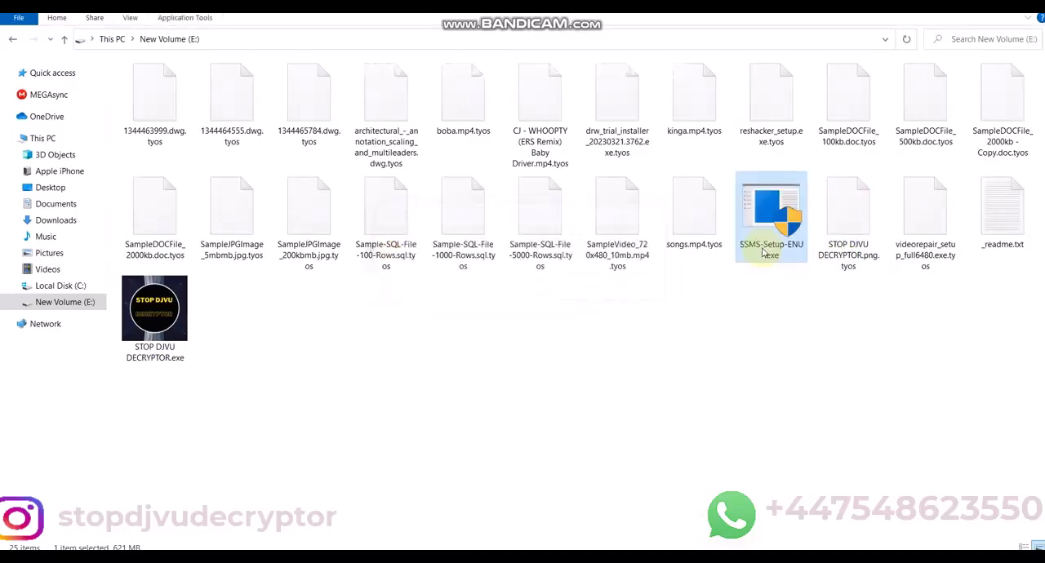
{"action": "double_click", "coordinate": [771, 217]}
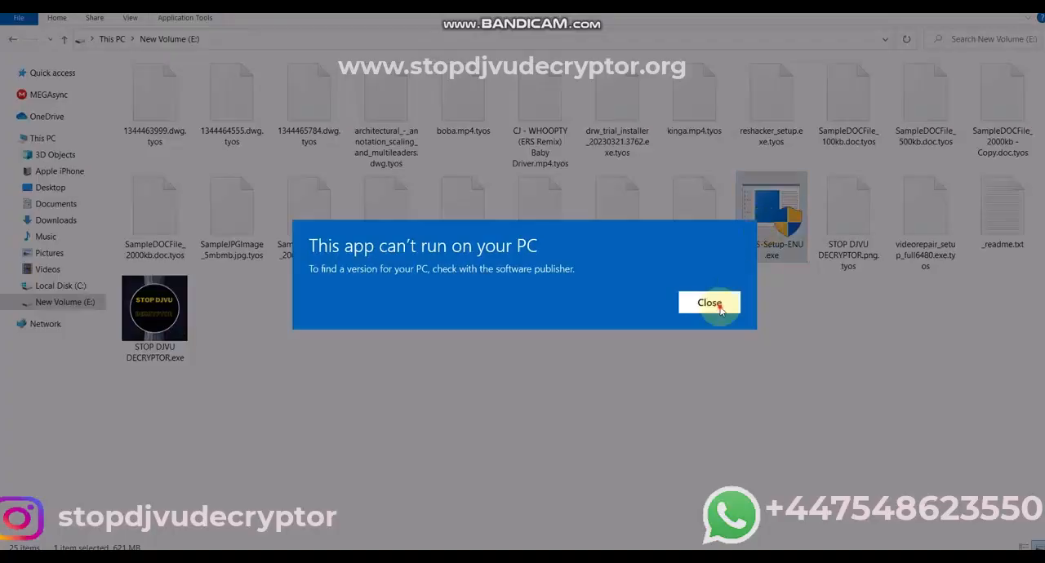
{"action": "left_click", "coordinate": [709, 302]}
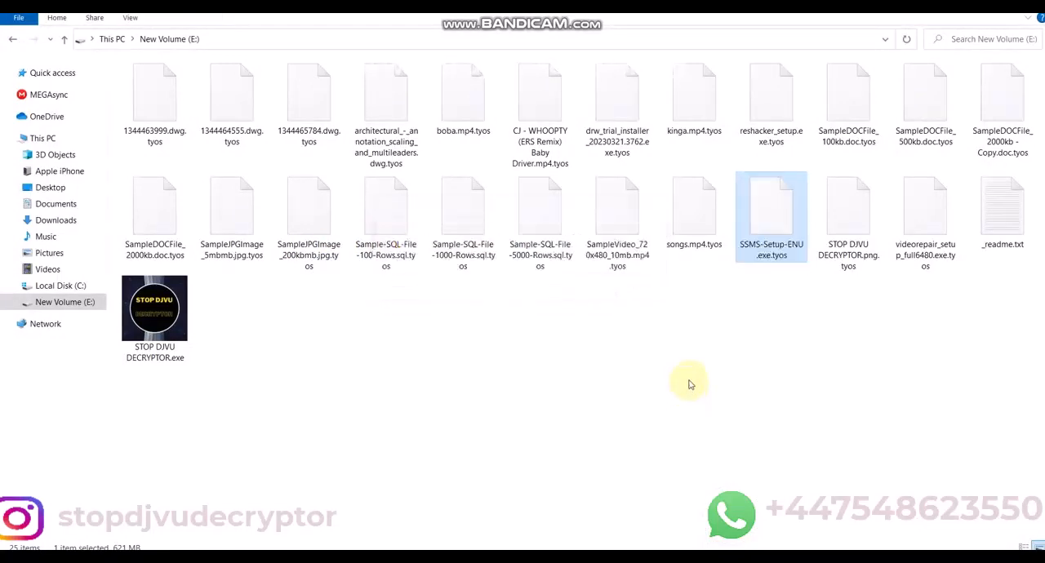
Rename songs.mp4 back to its .tyos name and confirm the extension change
{"action": "left_click", "coordinate": [694, 204]}
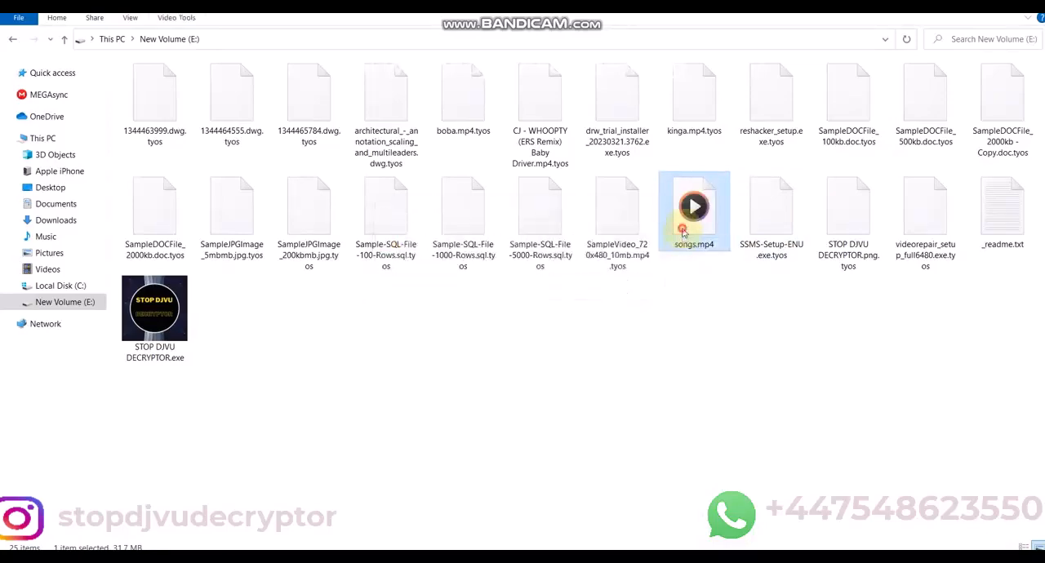
{"action": "double_click", "coordinate": [693, 206]}
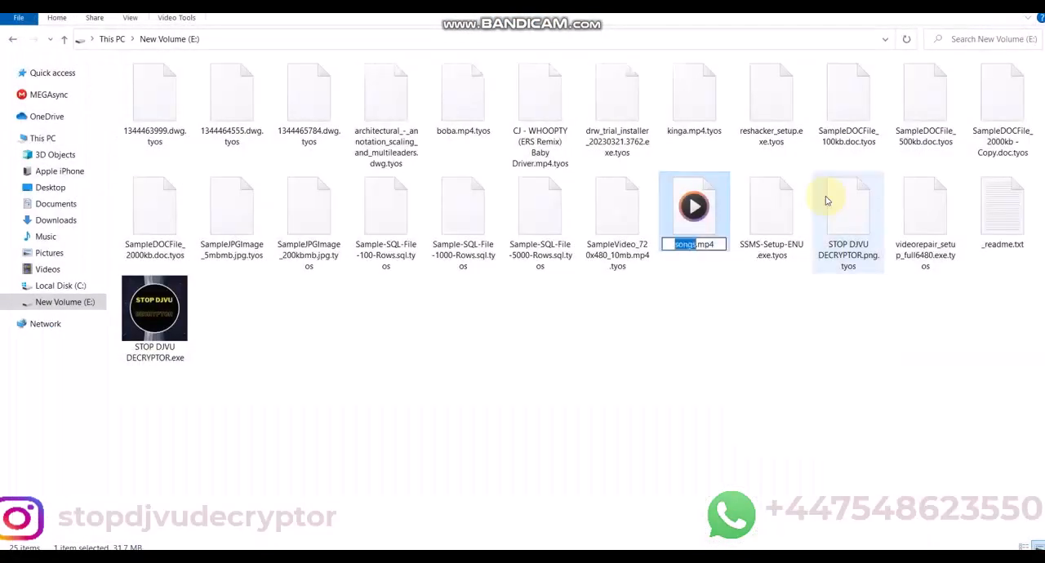
{"action": "key", "text": "Return"}
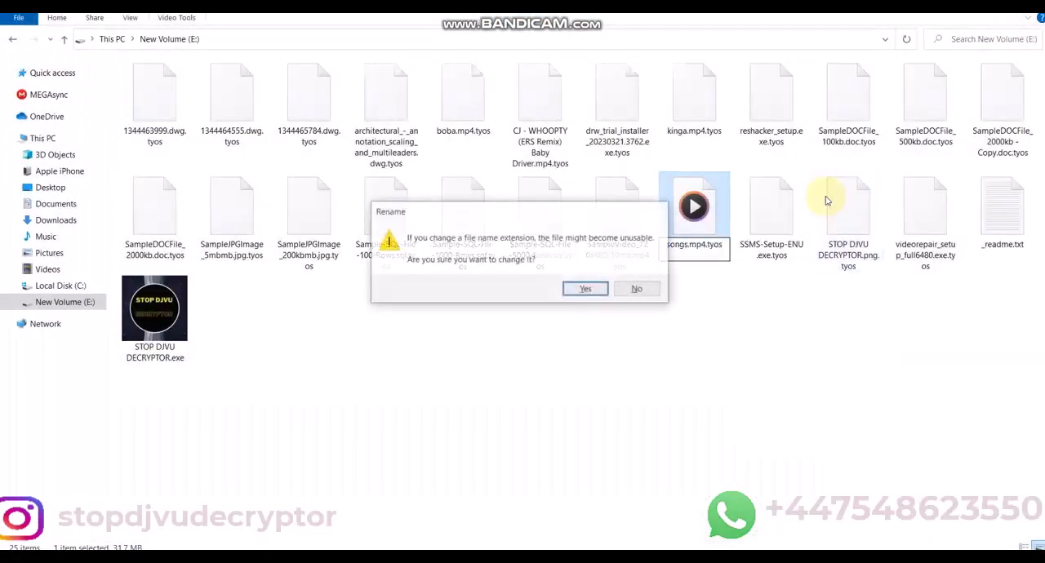
{"action": "left_click", "coordinate": [585, 288]}
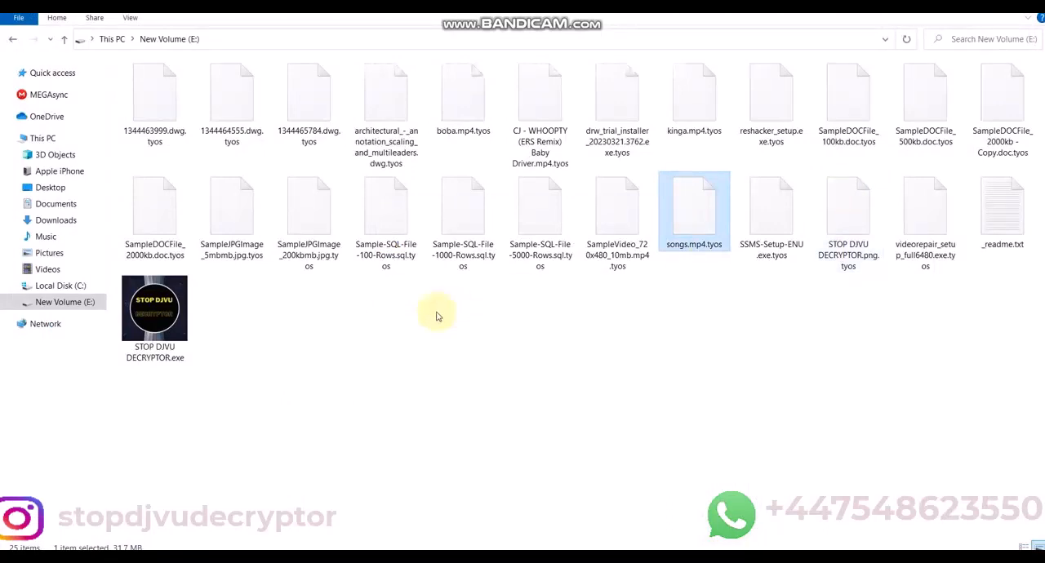
Try opening SampleJPGImage_200kbmb.jpg without .tyos; close the unsupported-format viewer
{"action": "left_click", "coordinate": [308, 206]}
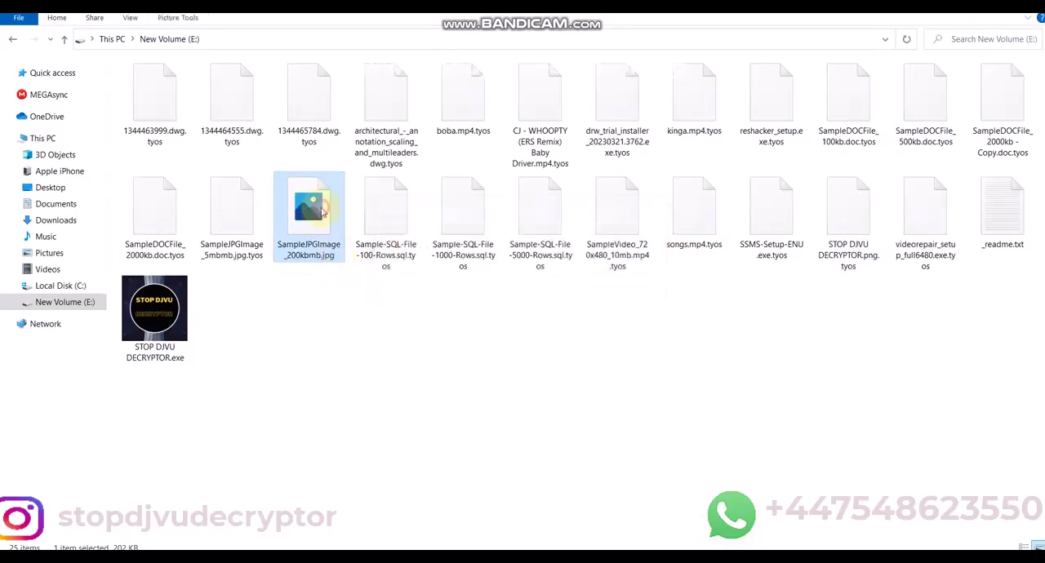
{"action": "double_click", "coordinate": [309, 208]}
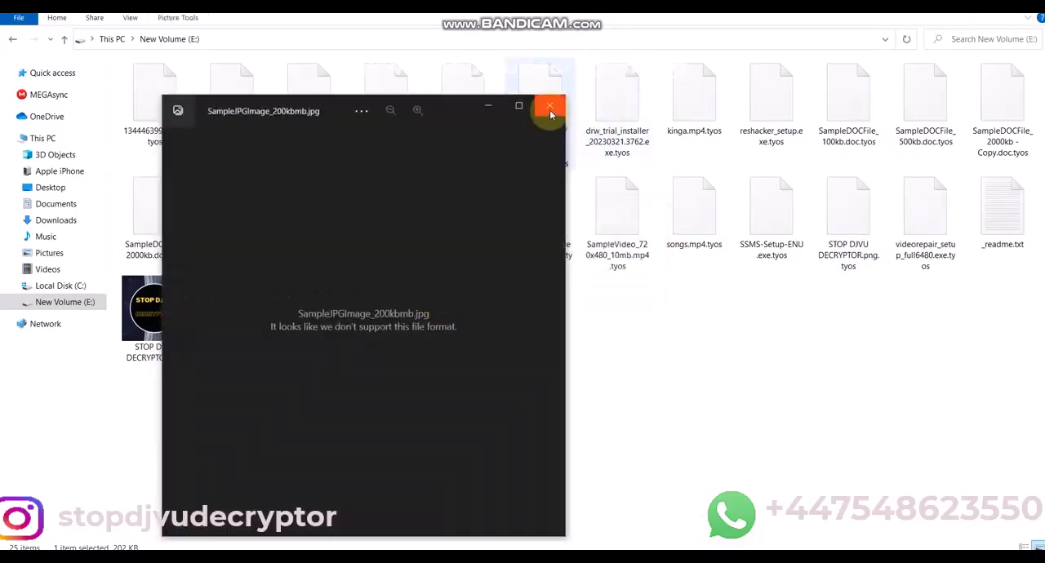
{"action": "left_click", "coordinate": [549, 107]}
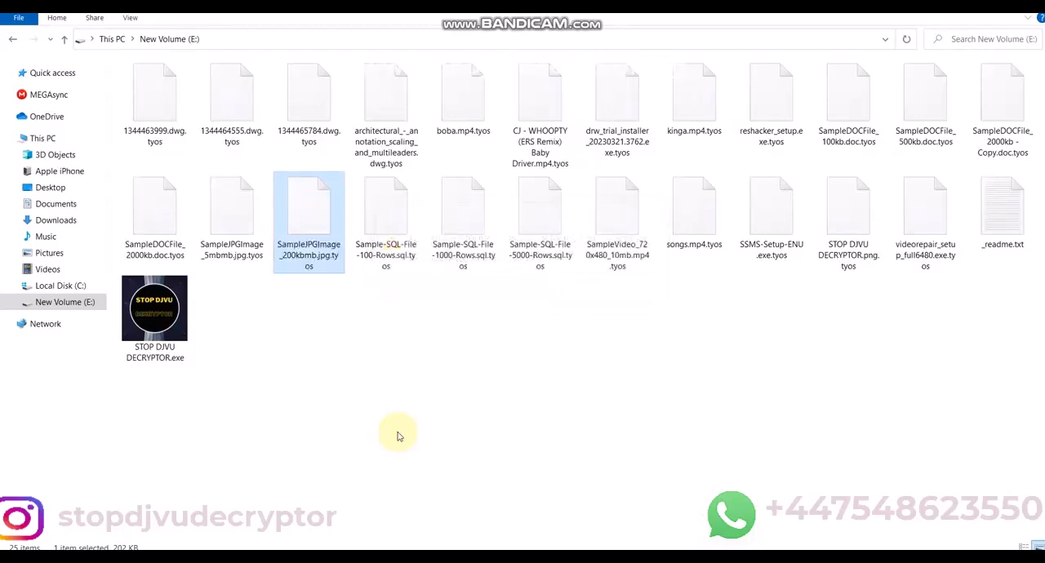
{"action": "mouse_move", "coordinate": [700, 167]}
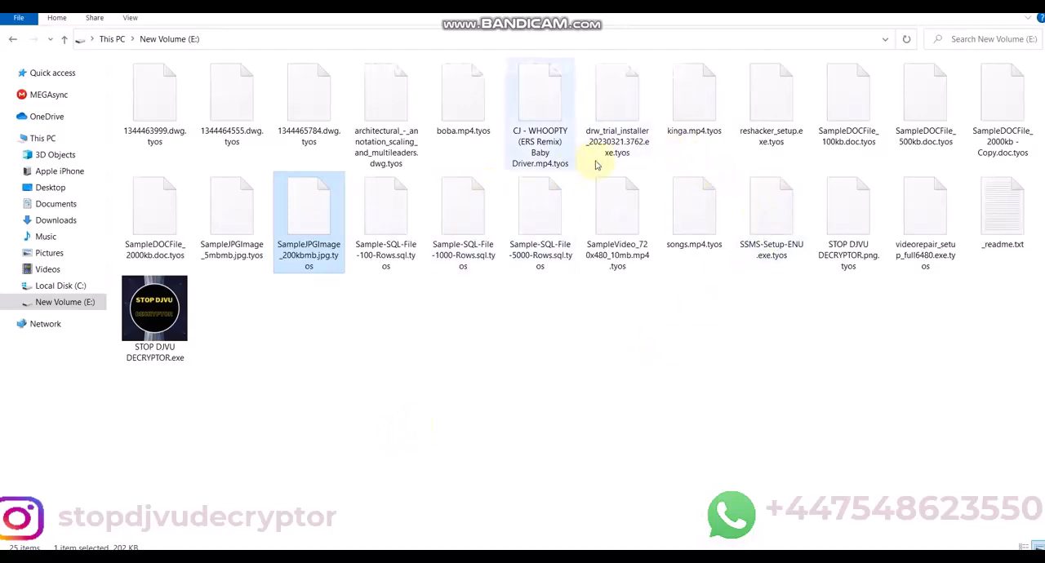
Test the drw trial installer, dismiss the can't-run error, and restore its .tyos extension
{"action": "left_click", "coordinate": [618, 106]}
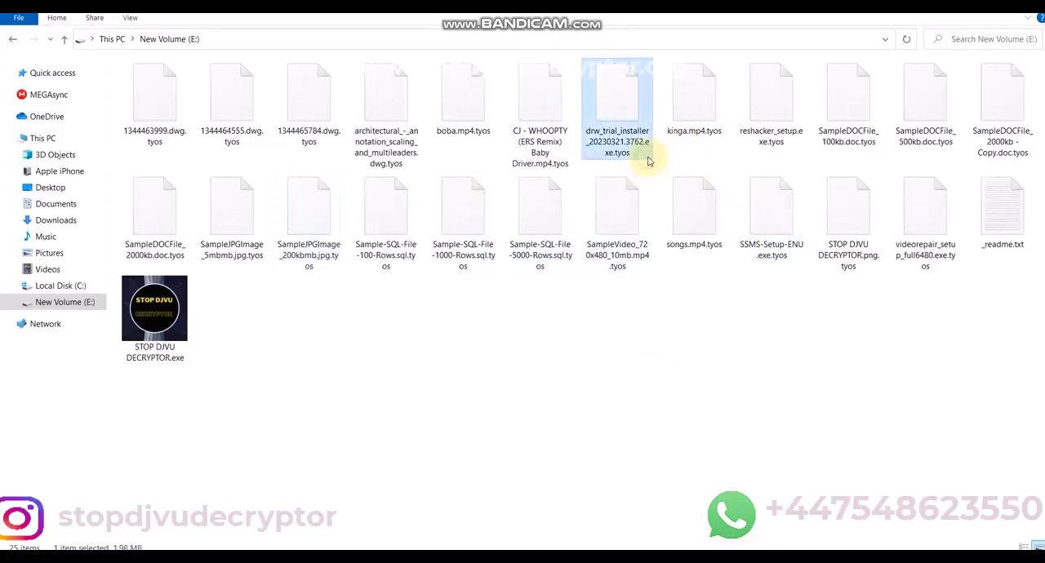
{"action": "left_click", "coordinate": [617, 141]}
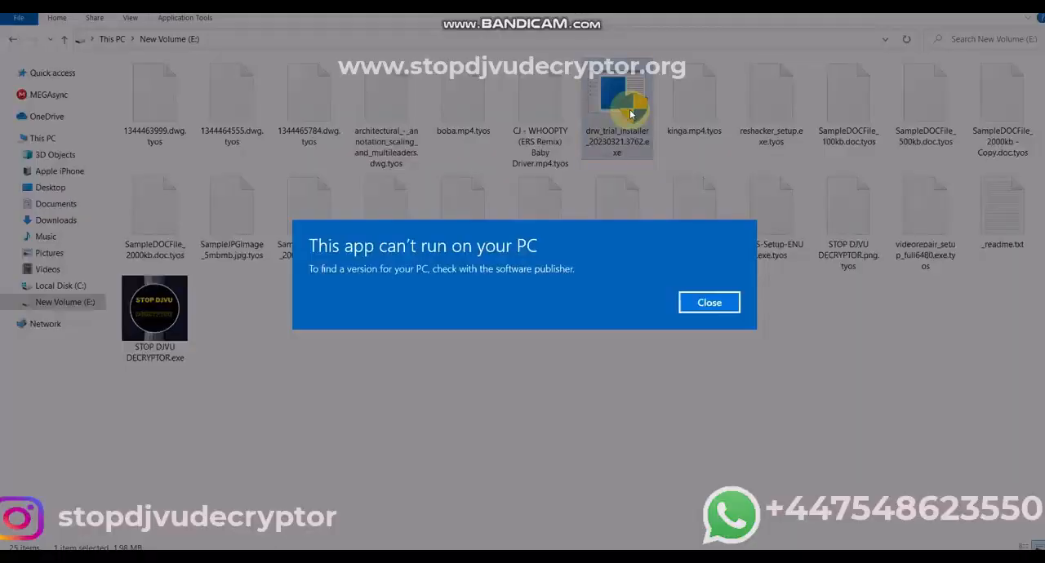
{"action": "left_click", "coordinate": [709, 302]}
{"action": "type", "text": ".tyos"}
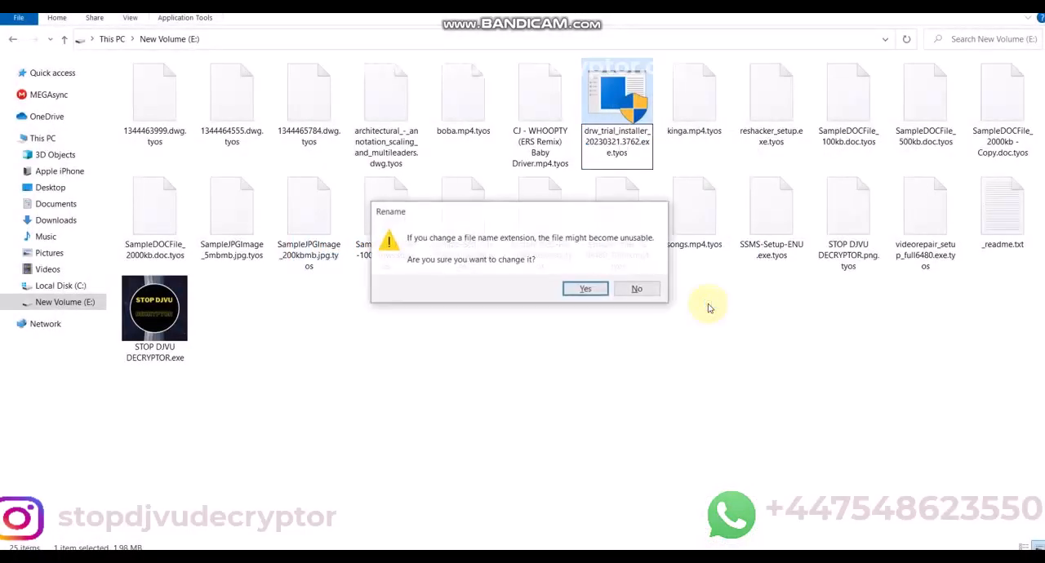
{"action": "left_click", "coordinate": [585, 289]}
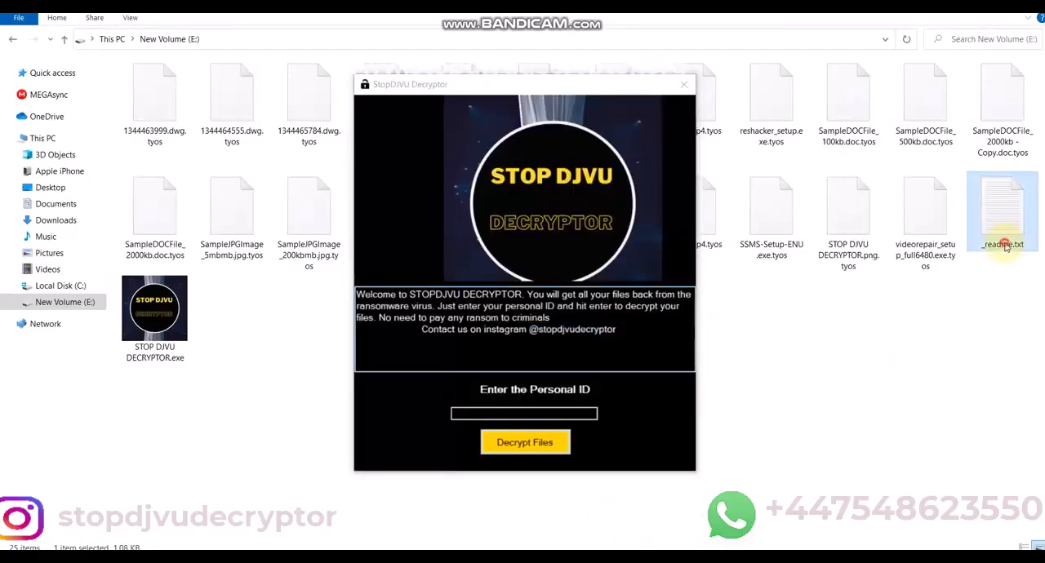
Open the _readme.txt ransom note in Notepad to reveal the personal ID
{"action": "double_click", "coordinate": [1003, 212]}
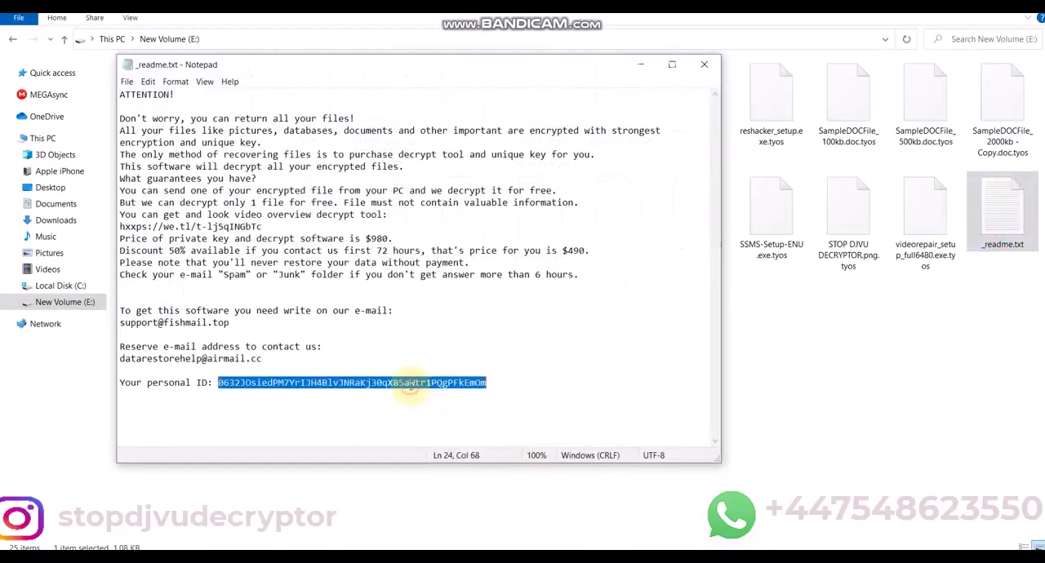
{"action": "mouse_move", "coordinate": [640, 69]}
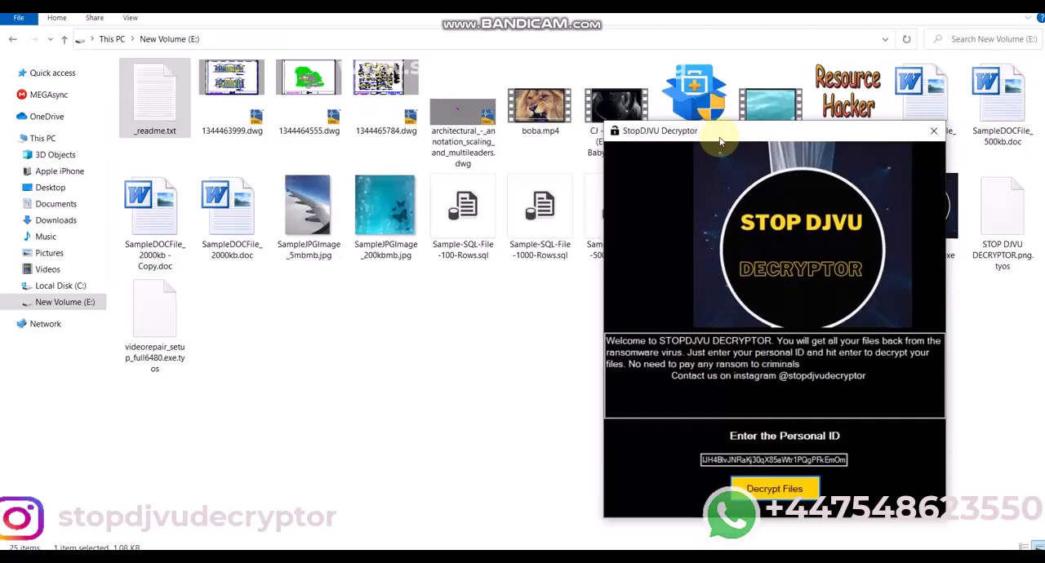
{"action": "mouse_move", "coordinate": [708, 200]}
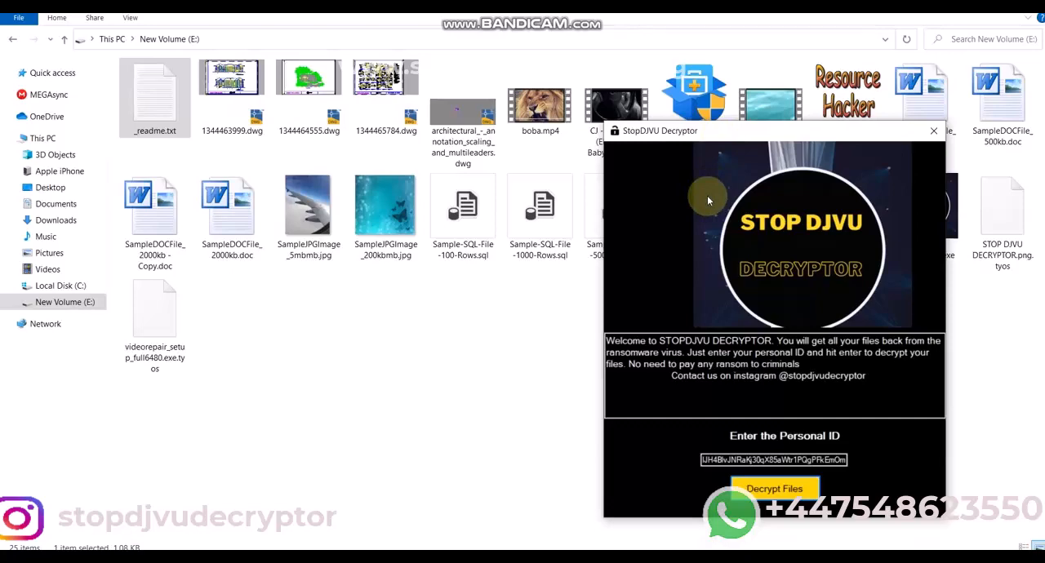
{"action": "mouse_move", "coordinate": [589, 278]}
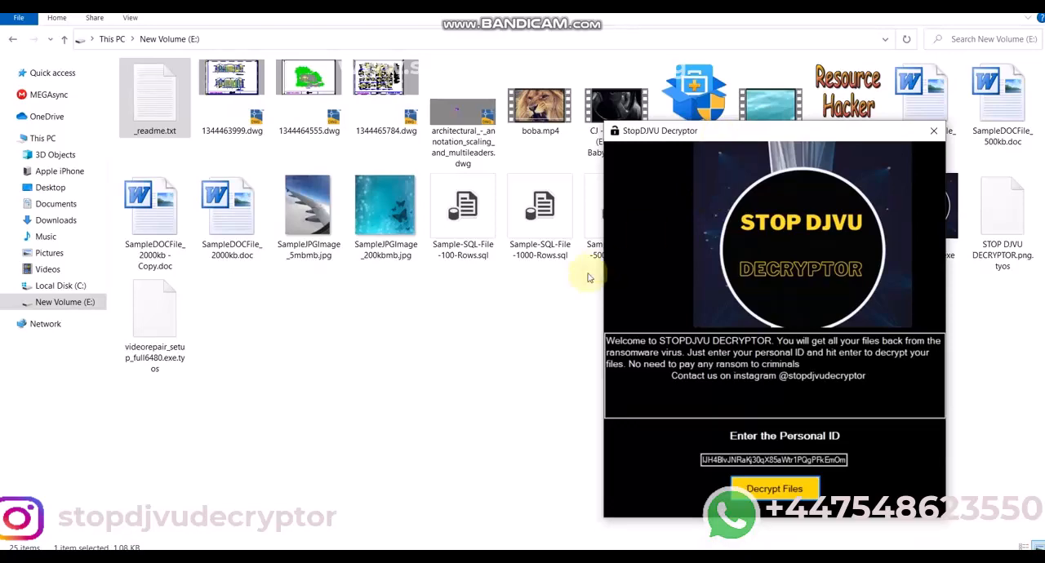
{"action": "mouse_move", "coordinate": [522, 384]}
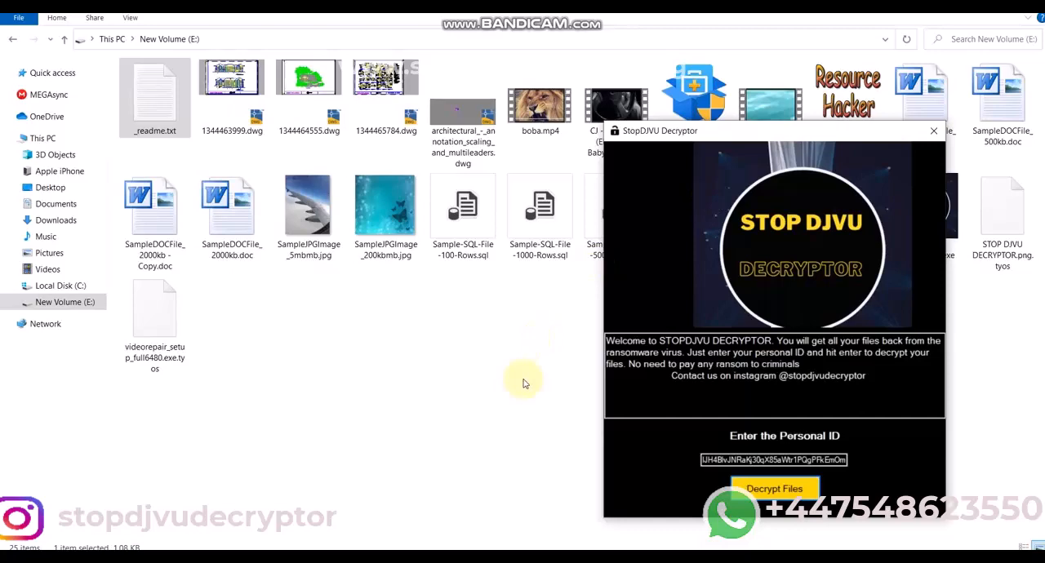
{"action": "mouse_move", "coordinate": [549, 338]}
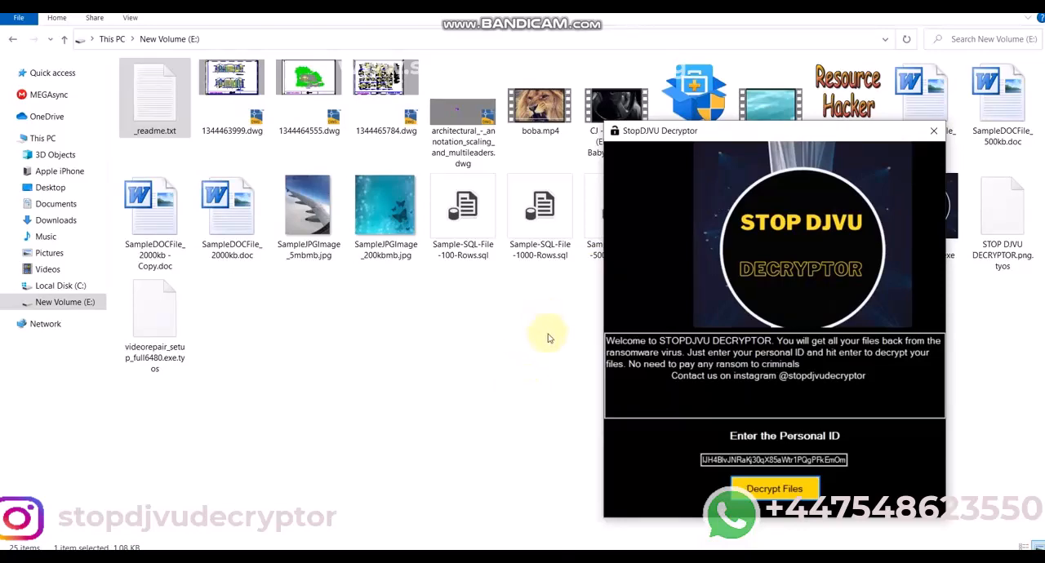